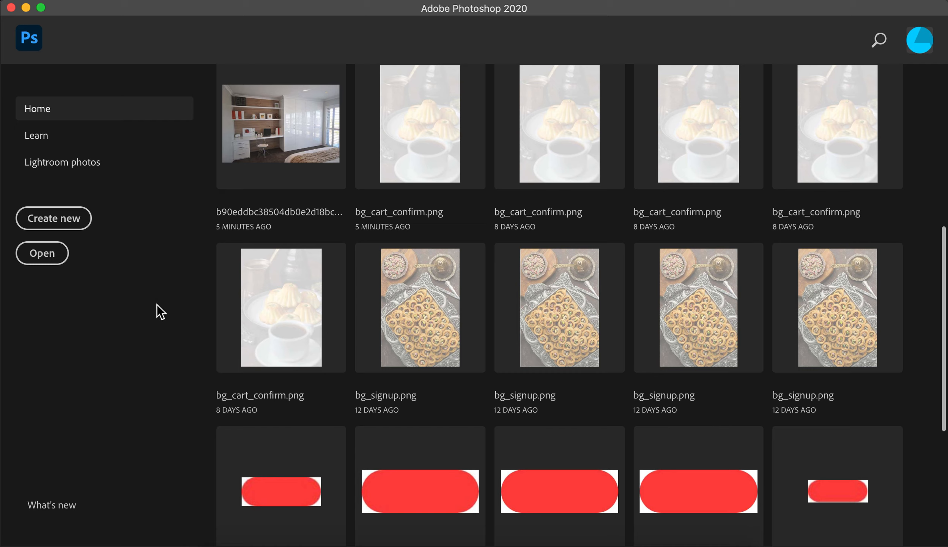
{"action": "mouse_move", "coordinate": [298, 103]}
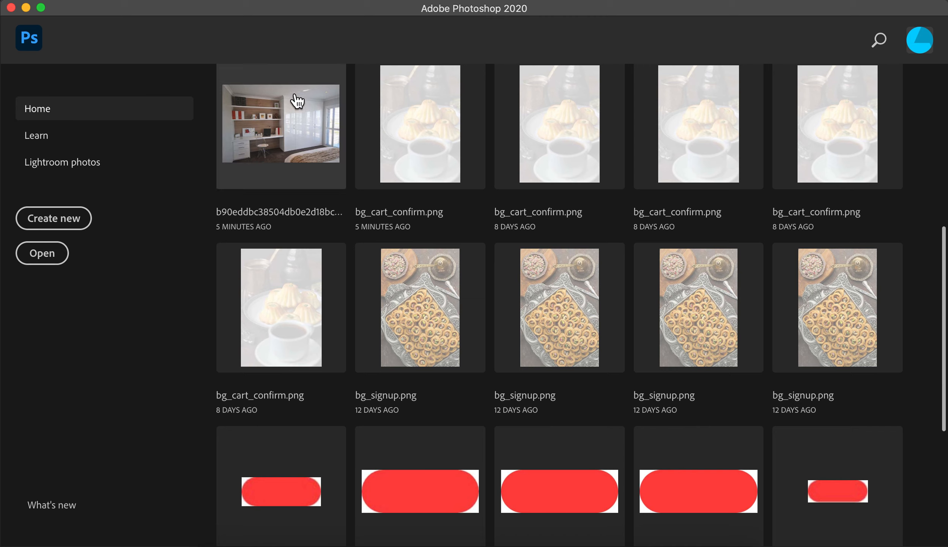
- Open the bedroom photo from the Recent thumbnails
{"action": "double_click", "coordinate": [281, 123]}
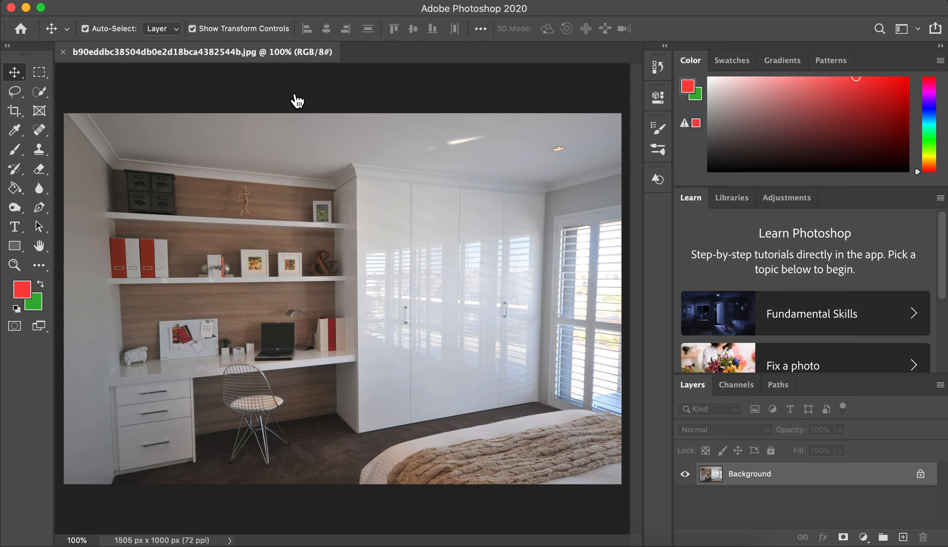
{"action": "mouse_move", "coordinate": [674, 433]}
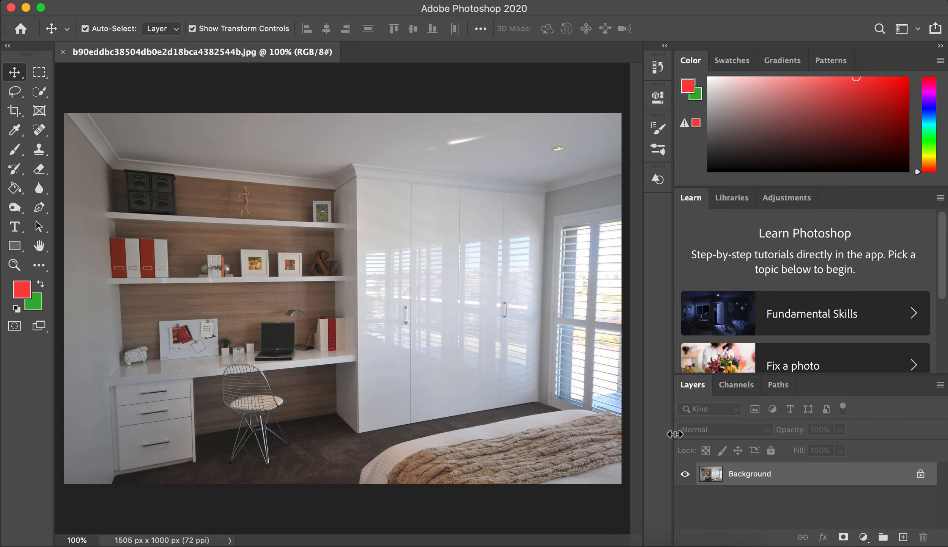
{"action": "mouse_move", "coordinate": [460, 152]}
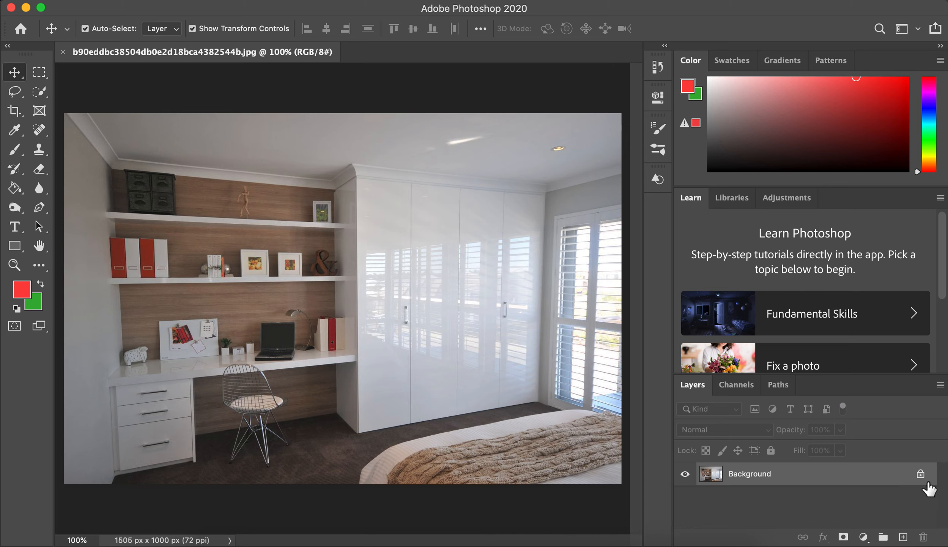
{"action": "mouse_move", "coordinate": [897, 488]}
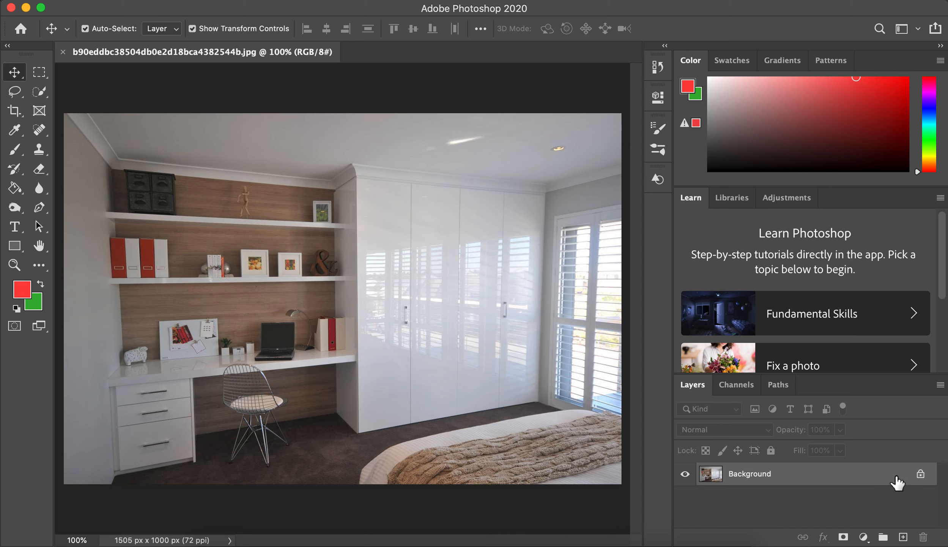
{"action": "mouse_move", "coordinate": [791, 478]}
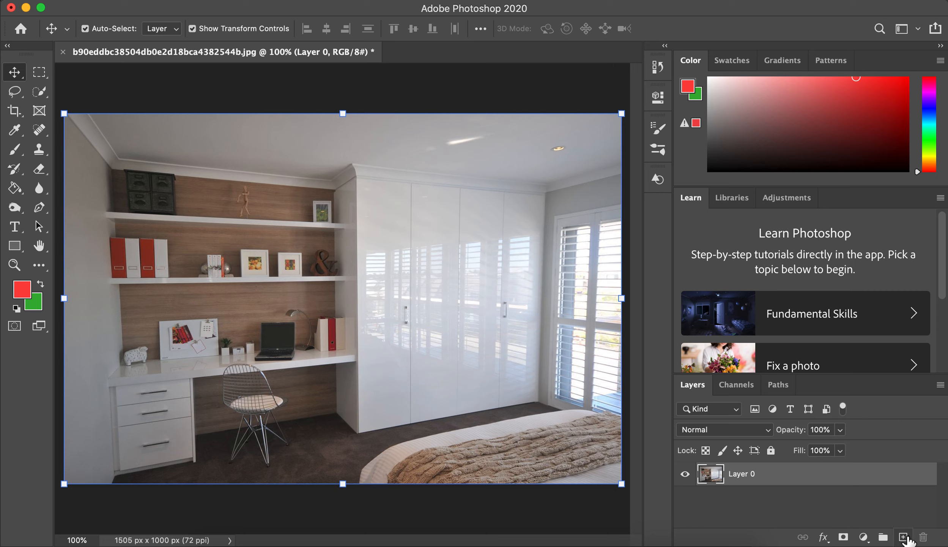
- Add an empty Layer 1 and marquee-select the shelves and desk, then switch to Move
{"action": "left_click", "coordinate": [904, 535]}
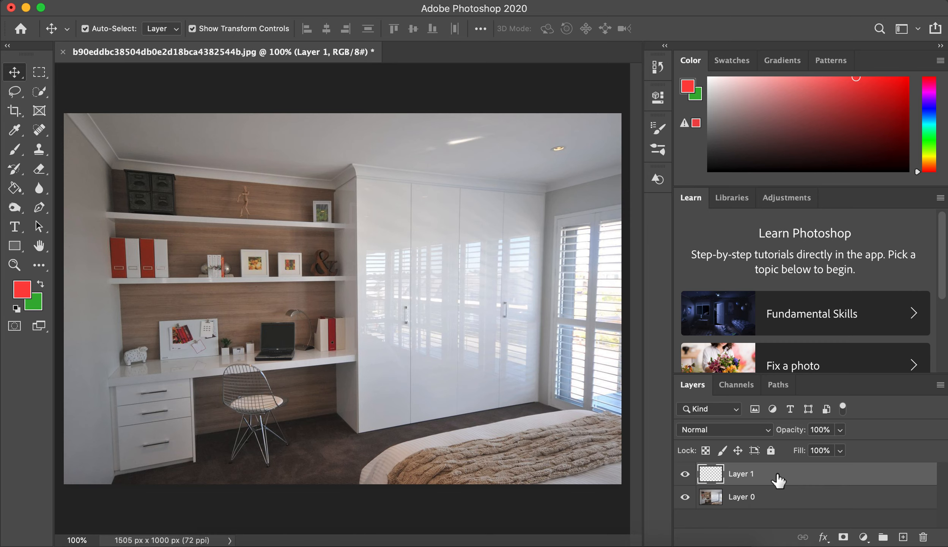
{"action": "left_click", "coordinate": [36, 71]}
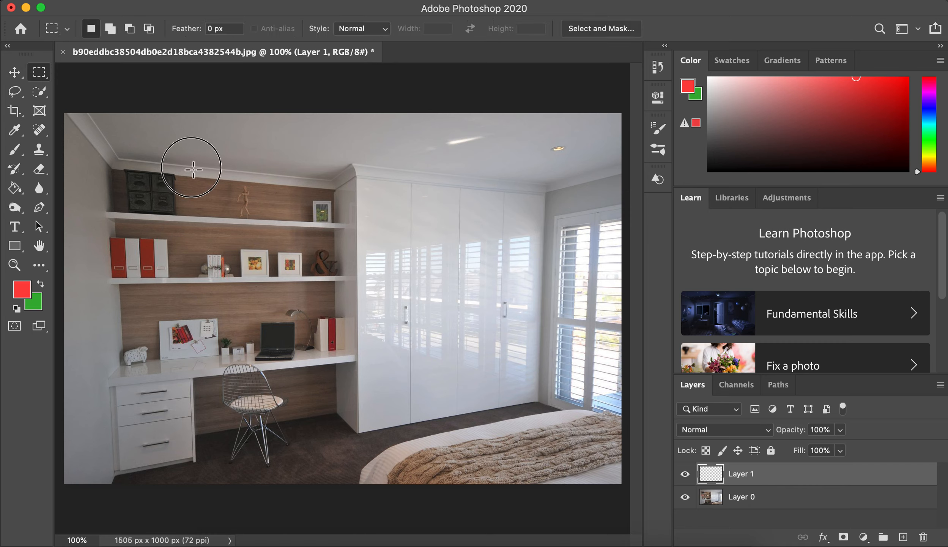
{"action": "left_click", "coordinate": [15, 72]}
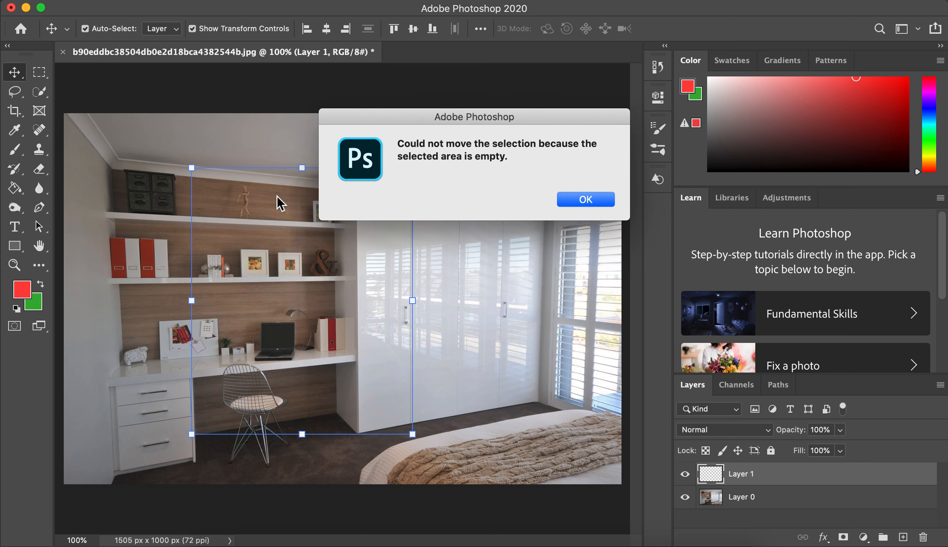
{"action": "mouse_move", "coordinate": [566, 176]}
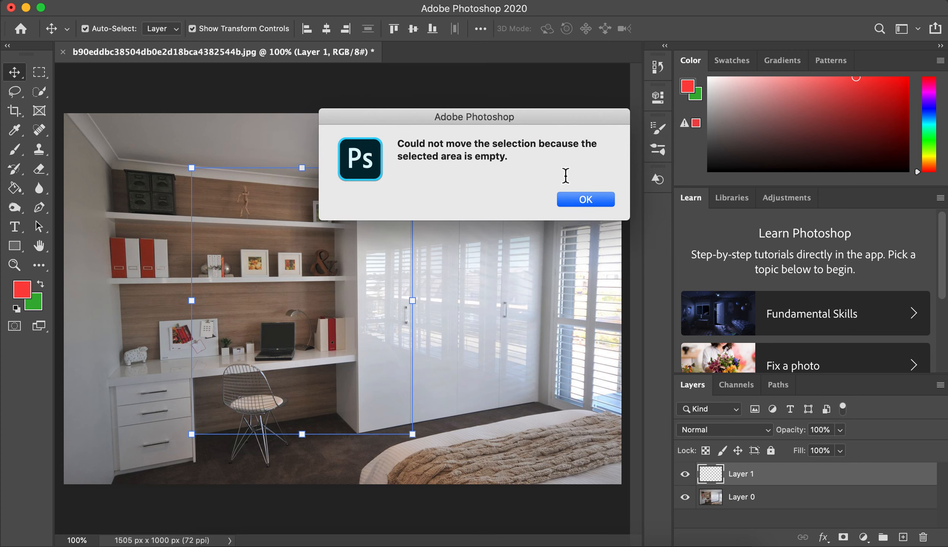
{"action": "mouse_move", "coordinate": [487, 149]}
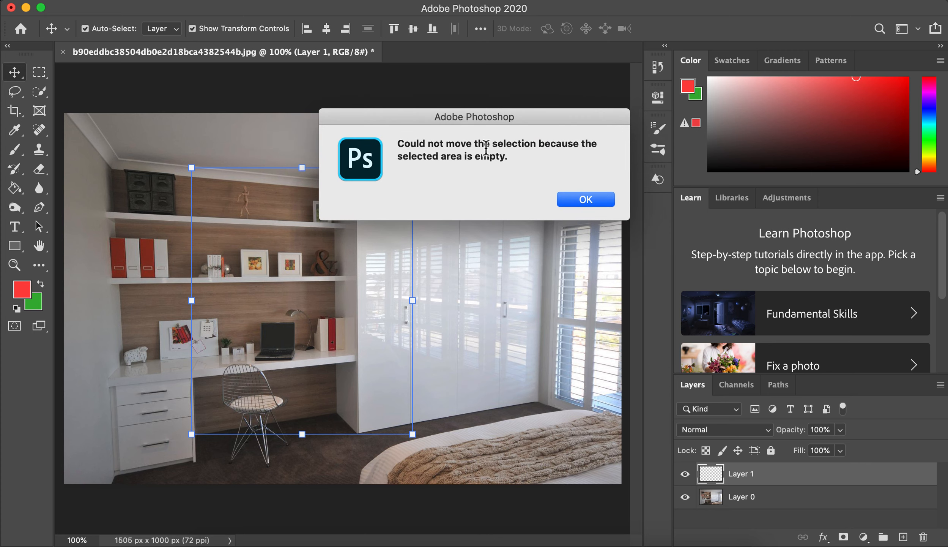
{"action": "mouse_move", "coordinate": [545, 195]}
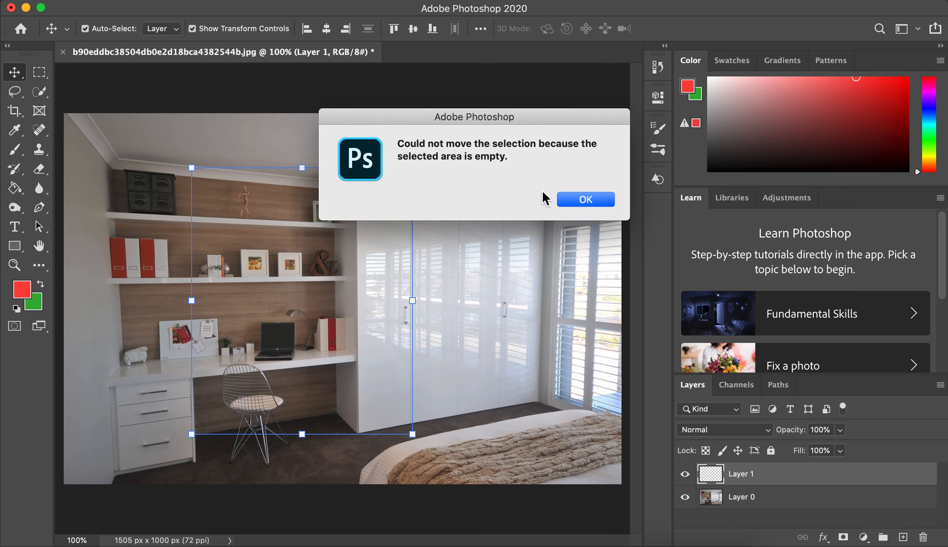
- Dismiss the warning and toggle Layer 0 hidden and visible to confirm Layer 1 is empty
{"action": "left_click", "coordinate": [586, 199]}
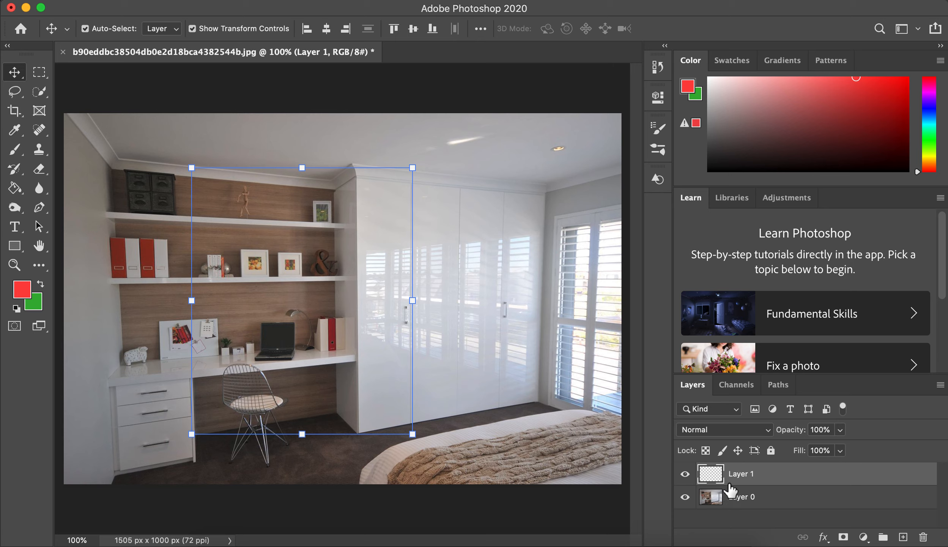
{"action": "mouse_move", "coordinate": [718, 477]}
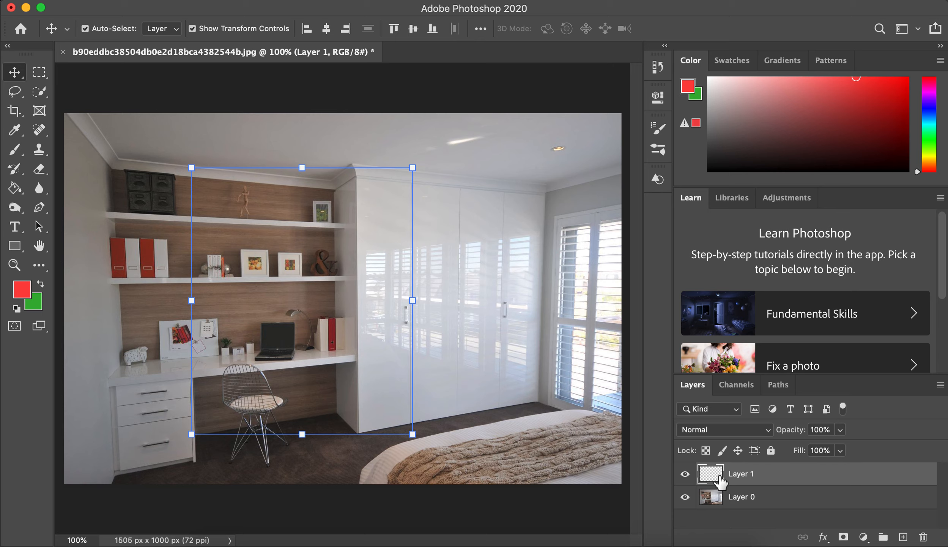
{"action": "mouse_move", "coordinate": [699, 471]}
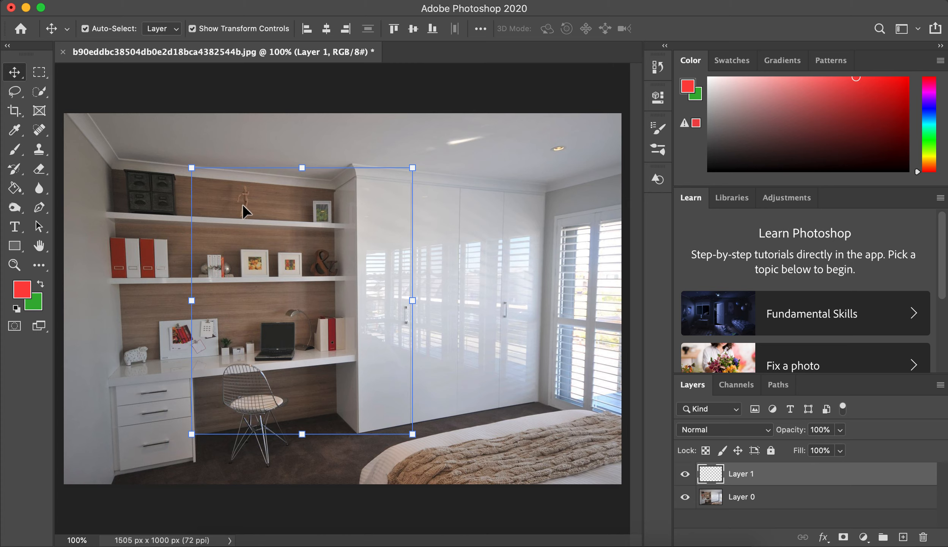
{"action": "mouse_move", "coordinate": [444, 242]}
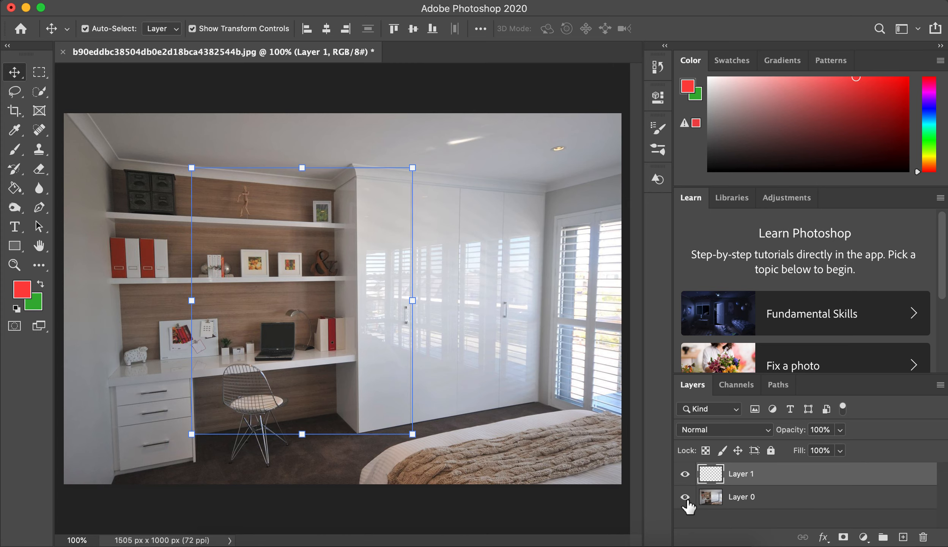
{"action": "left_click", "coordinate": [685, 497]}
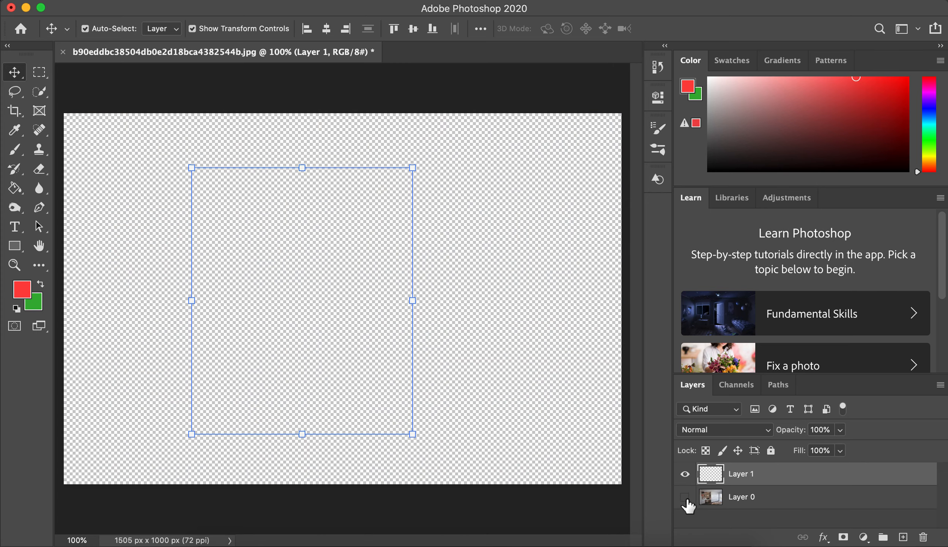
{"action": "left_click", "coordinate": [684, 497]}
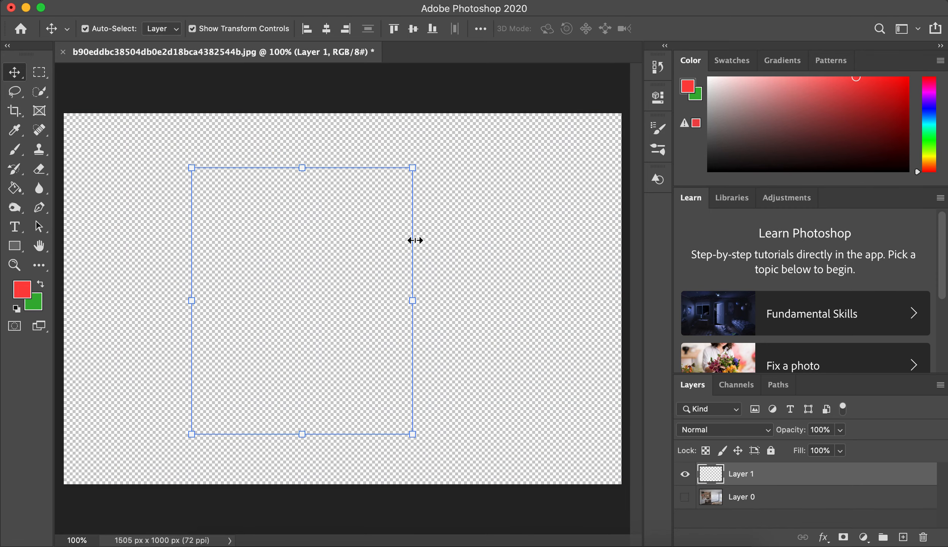
{"action": "mouse_move", "coordinate": [317, 204]}
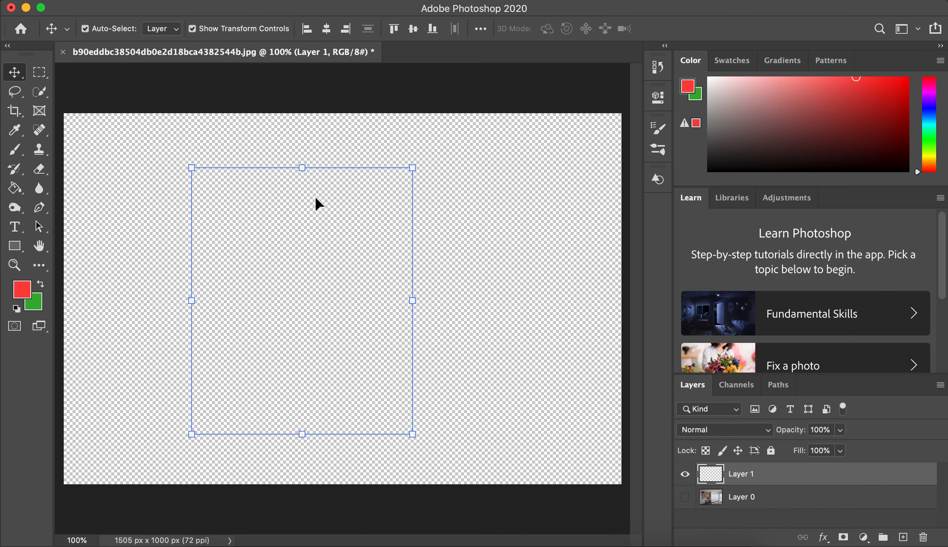
{"action": "mouse_move", "coordinate": [711, 477]}
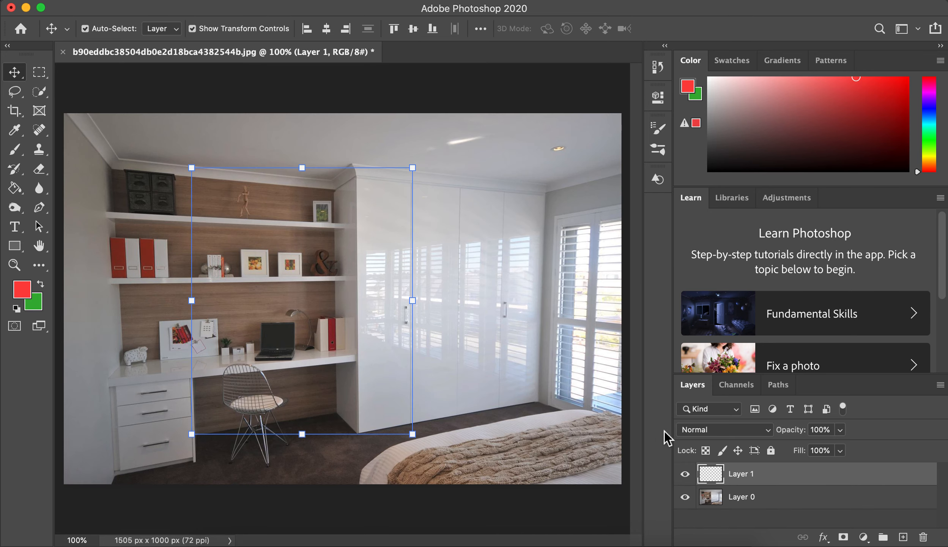
- Cut the shelves-and-desk rectangle from Layer 0 onto Layer 1 and drag it higher and right
{"action": "left_click", "coordinate": [741, 496]}
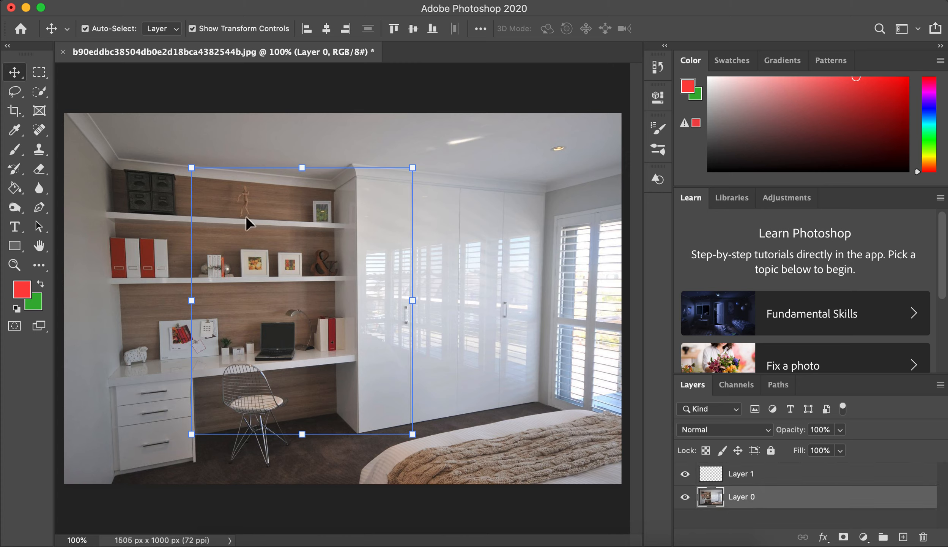
{"action": "mouse_move", "coordinate": [212, 198]}
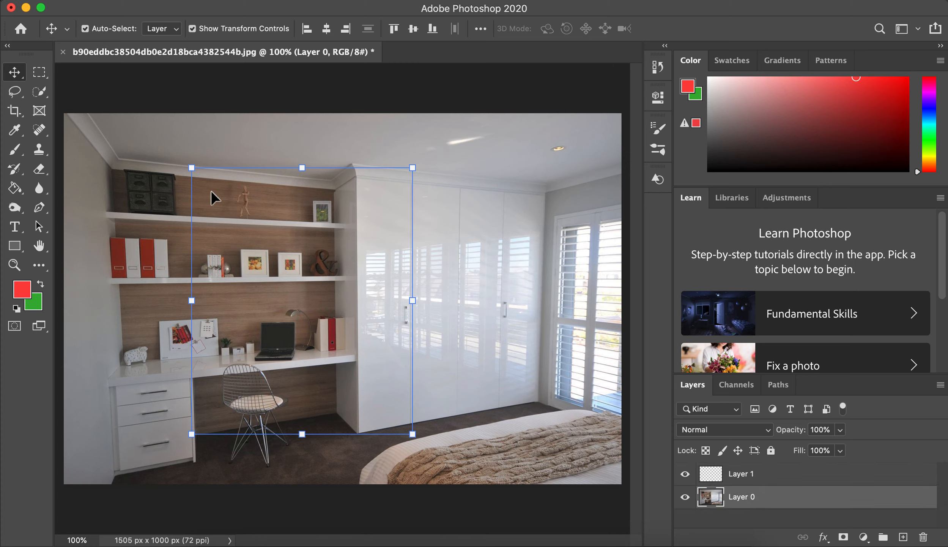
{"action": "mouse_move", "coordinate": [144, 140]}
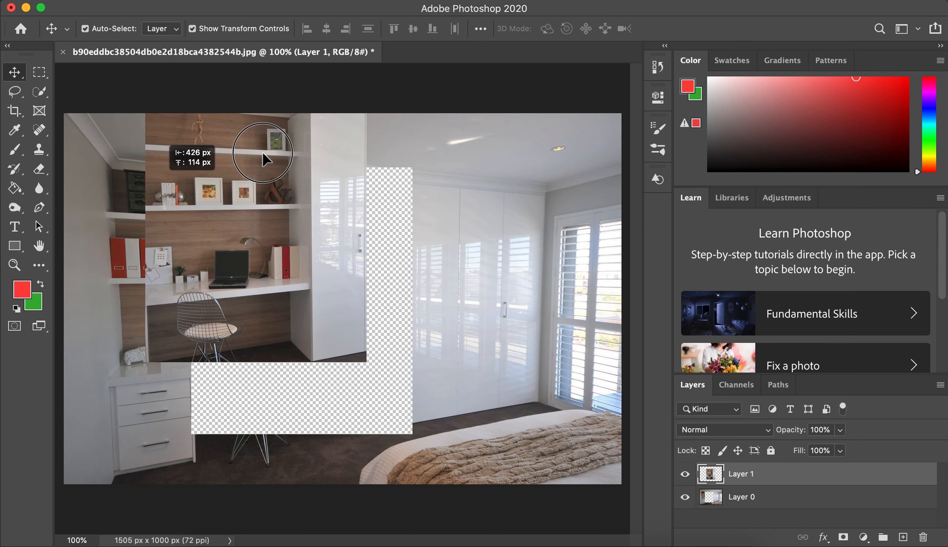
{"action": "left_click_drag", "start_coordinate": [262, 152], "coordinate": [248, 233]}
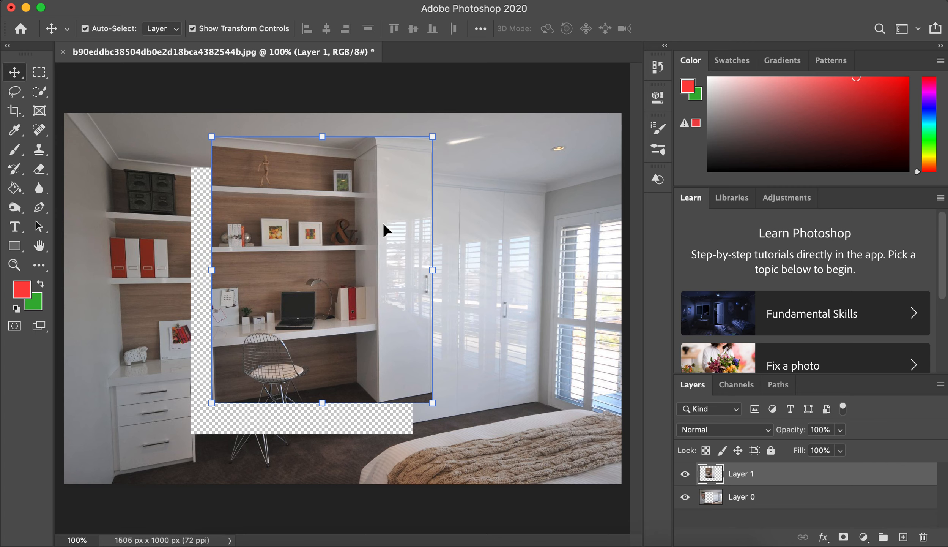
{"action": "left_click", "coordinate": [38, 72]}
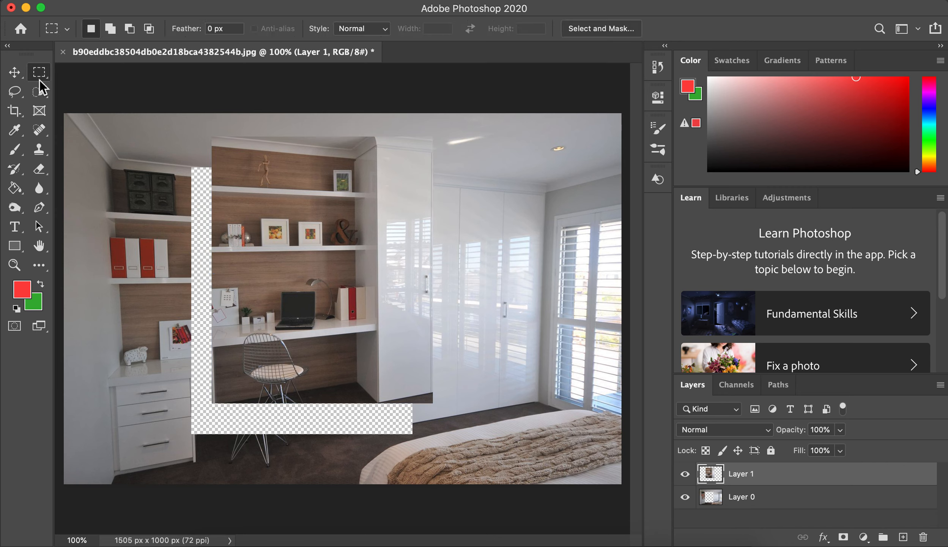
{"action": "left_click_drag", "start_coordinate": [243, 175], "coordinate": [310, 236]}
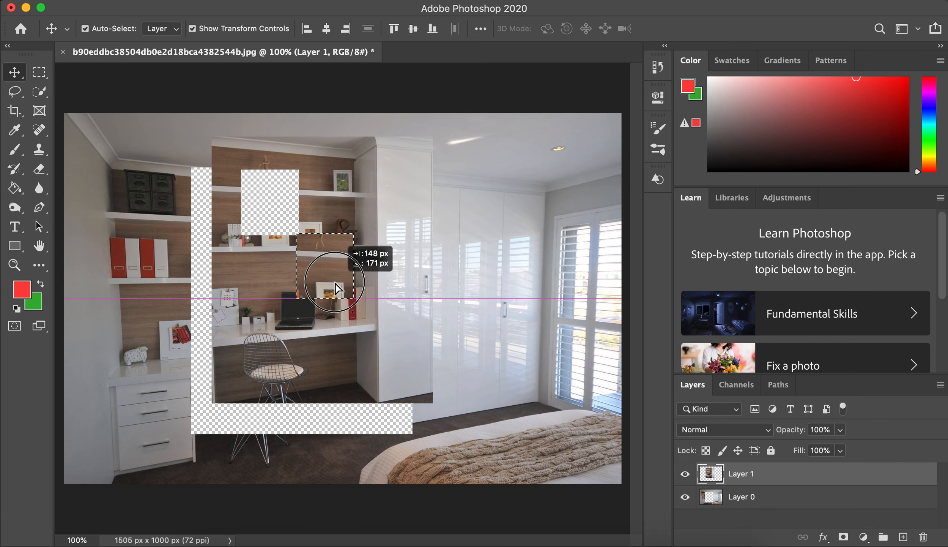
{"action": "left_click_drag", "start_coordinate": [336, 287], "coordinate": [281, 221]}
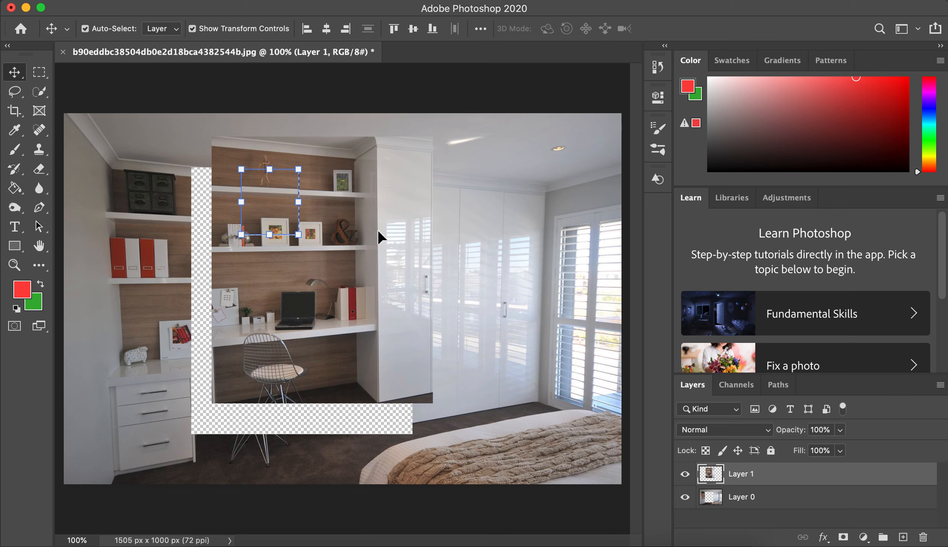
{"action": "mouse_move", "coordinate": [38, 72]}
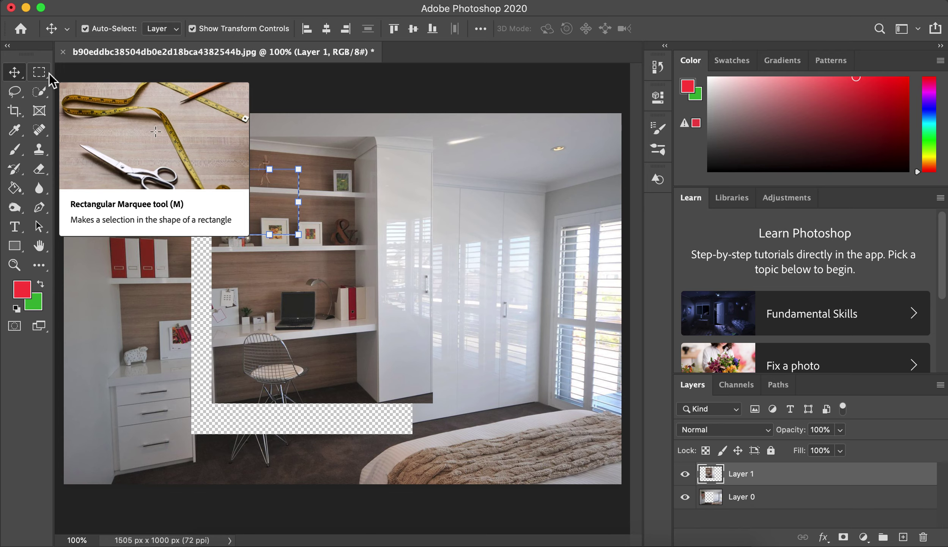
{"action": "mouse_move", "coordinate": [451, 153]}
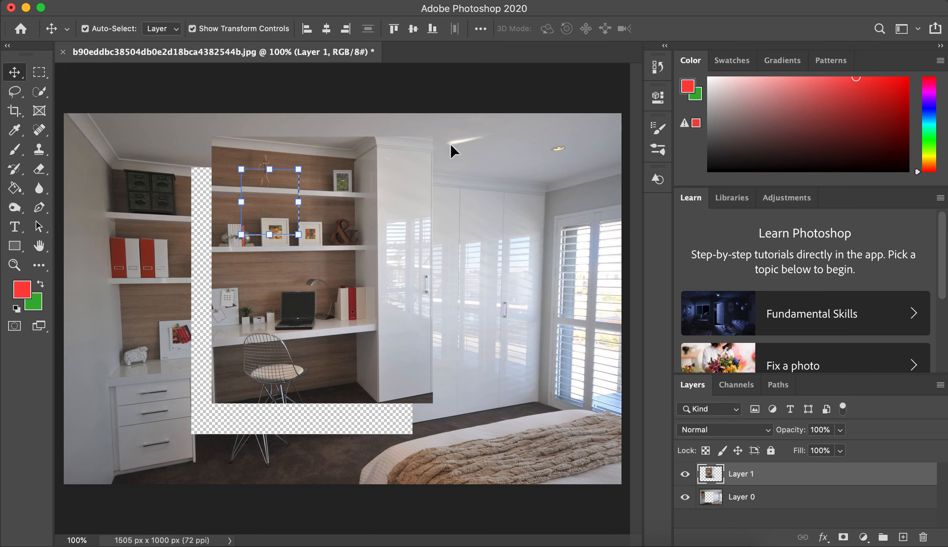